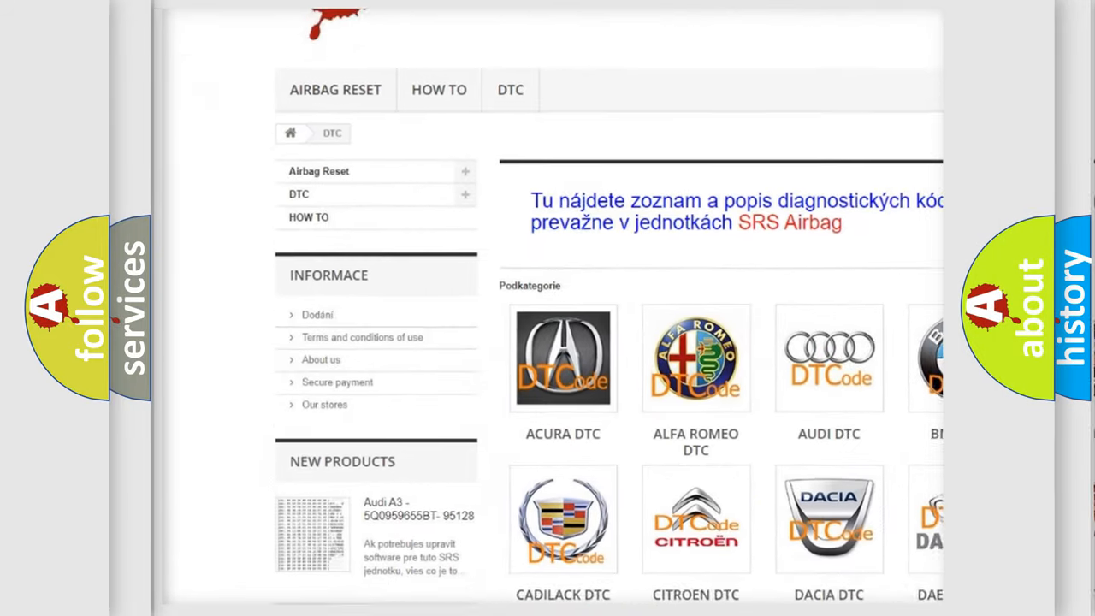
scroll(down, 3)
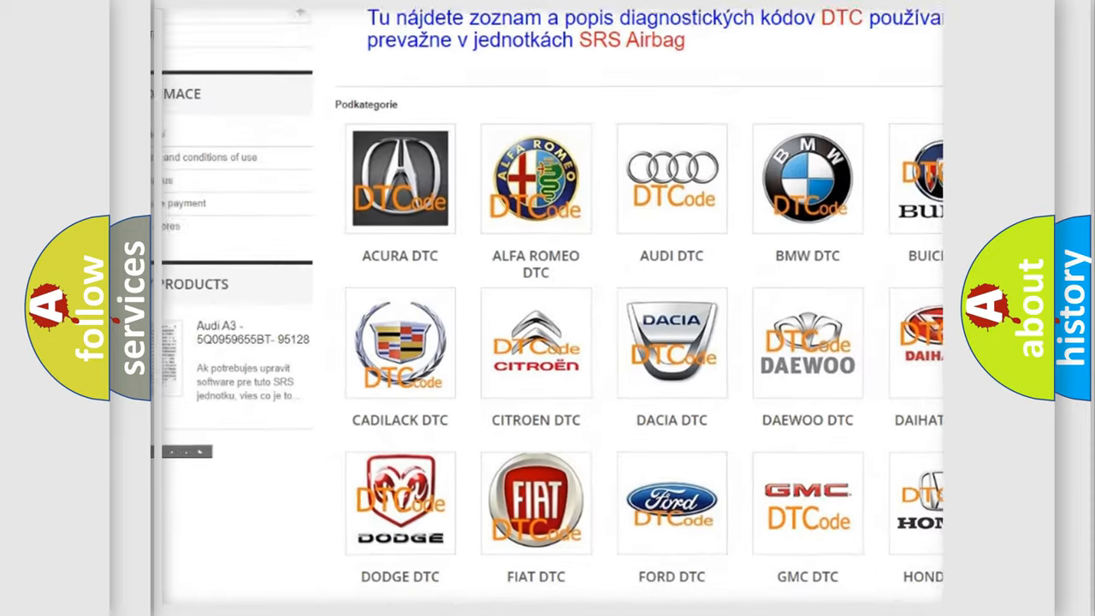
scroll(down, 3)
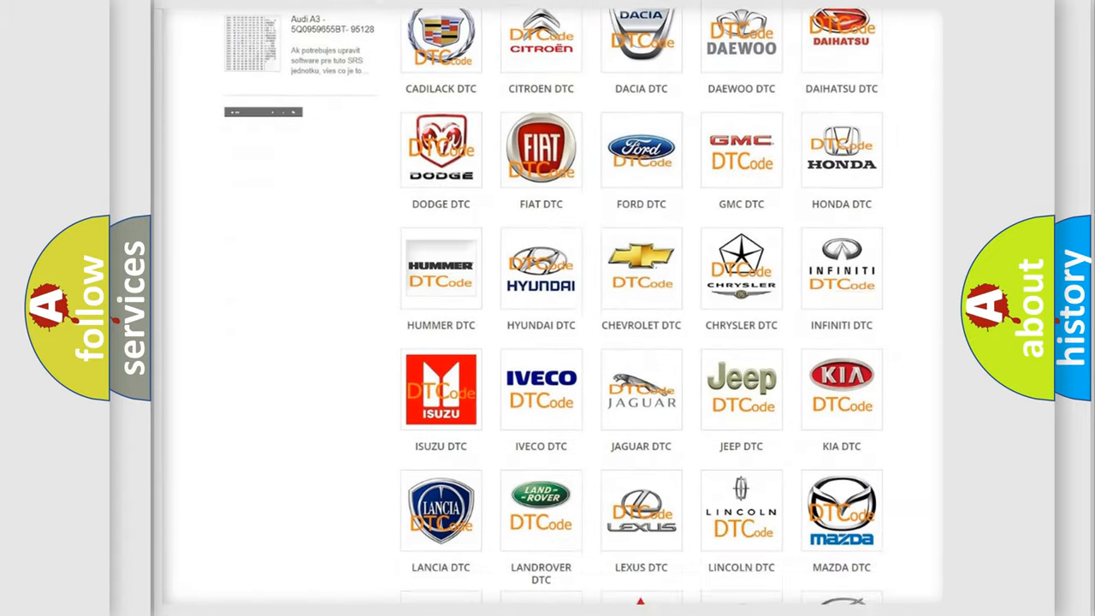
scroll(down, 3)
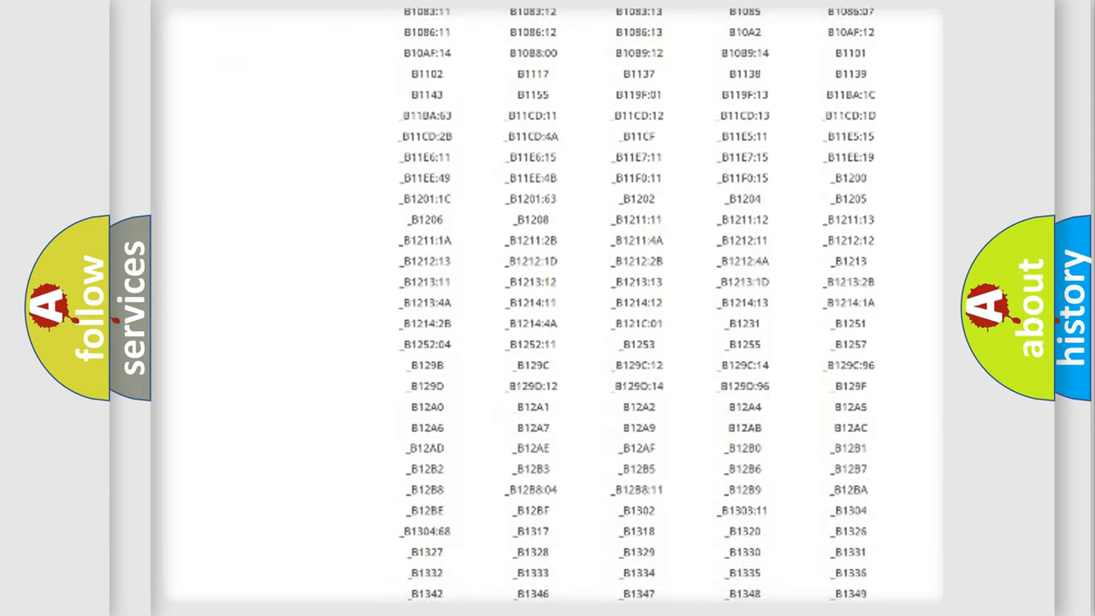
scroll(down, 3)
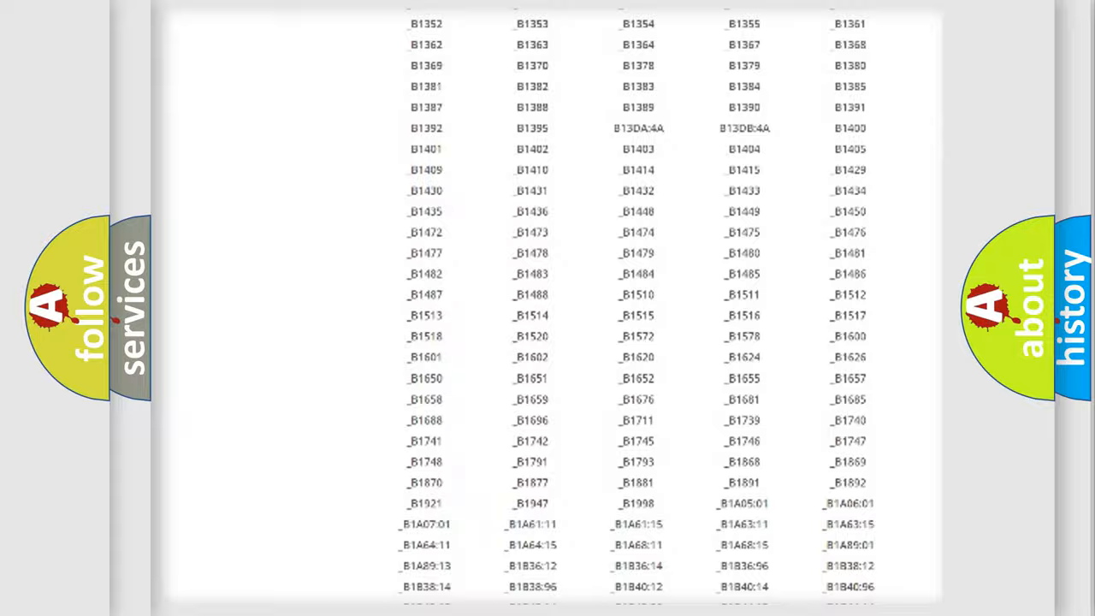